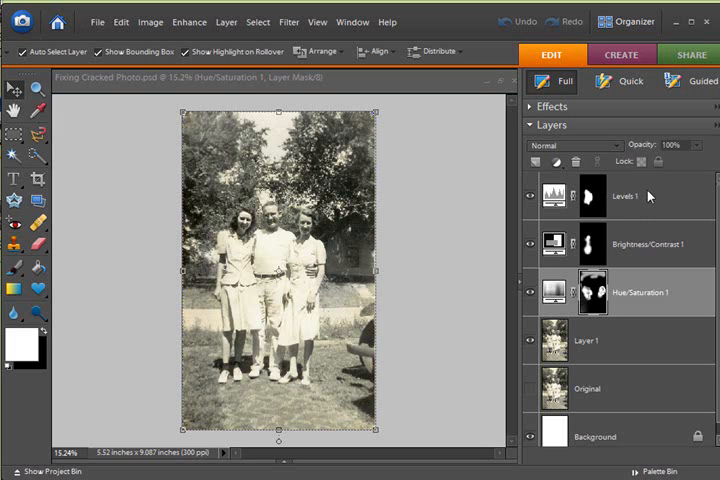
pyautogui.moveTo(383, 283)
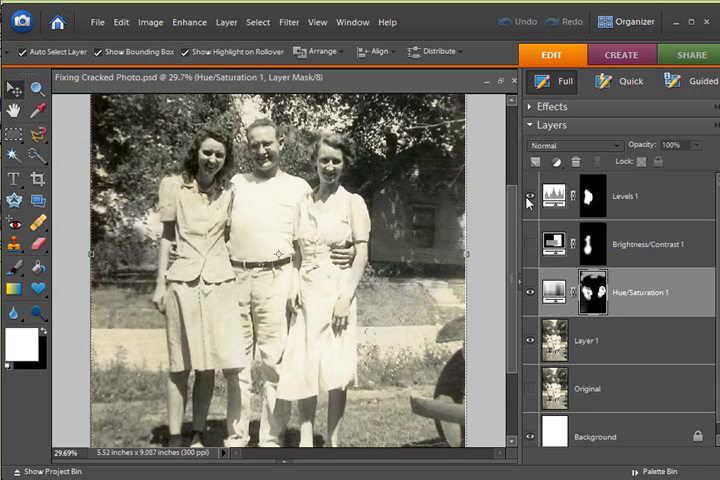
pyautogui.moveTo(525, 201)
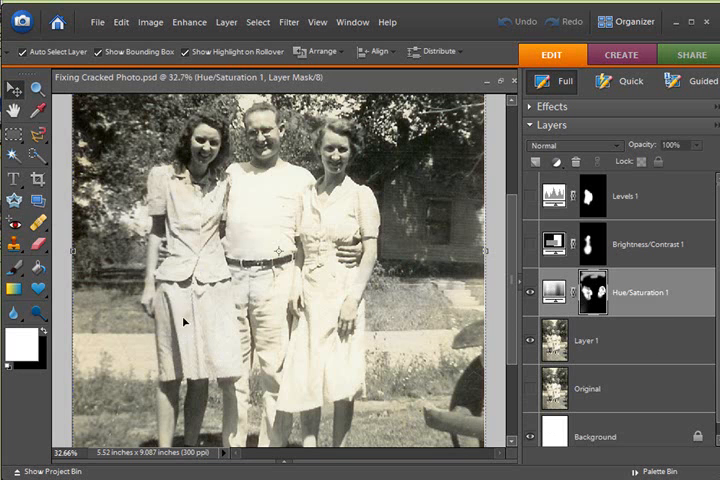
pyautogui.moveTo(166, 345)
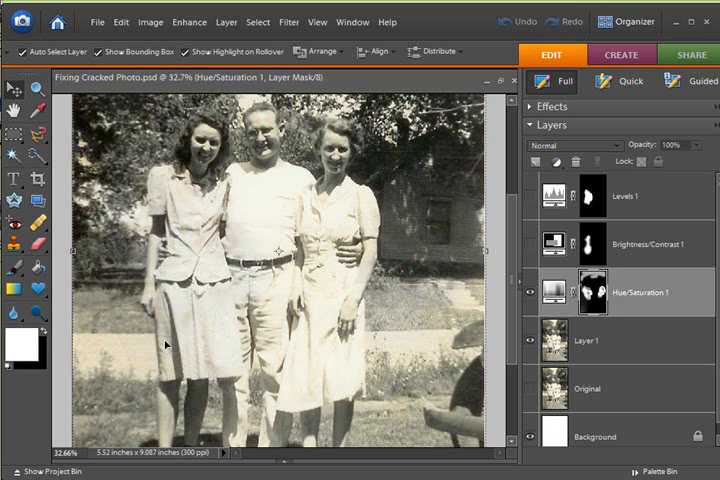
pyautogui.moveTo(169, 187)
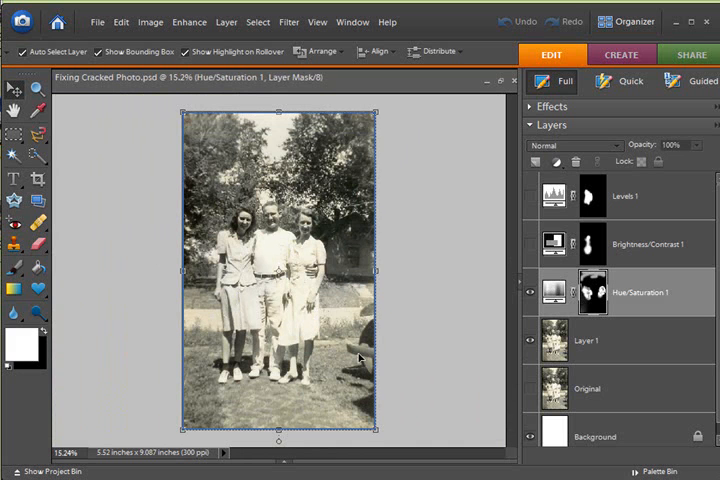
pyautogui.moveTo(352, 349)
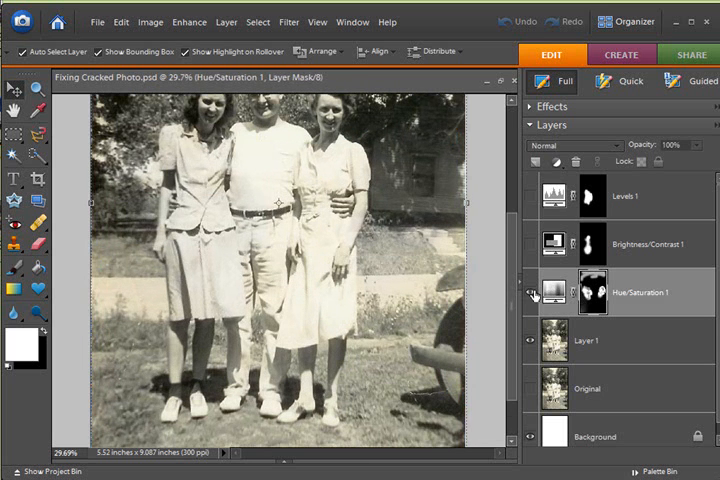
# Turn the Hue/Saturation 1 adjustment's visibility back on
pyautogui.click(532, 293)
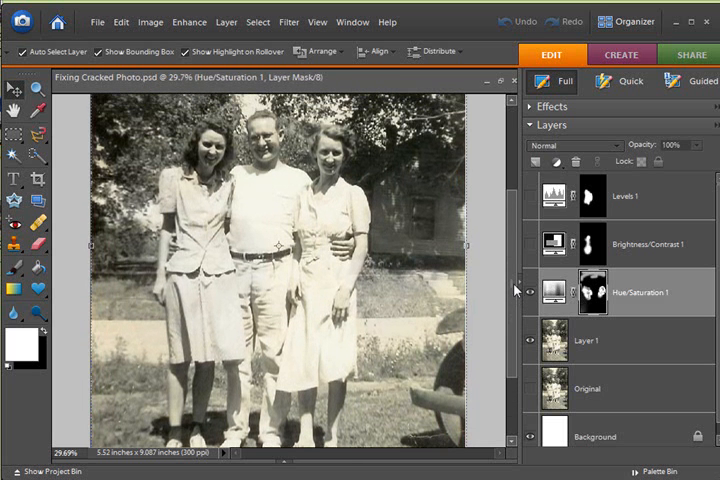
# Add a Brightness/Contrast adjustment layer with Brightness +45 and Contrast +24
pyautogui.click(547, 161)
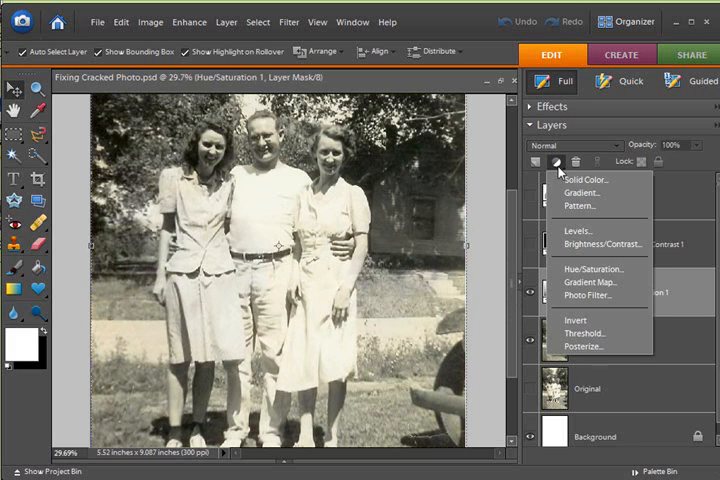
pyautogui.moveTo(598, 245)
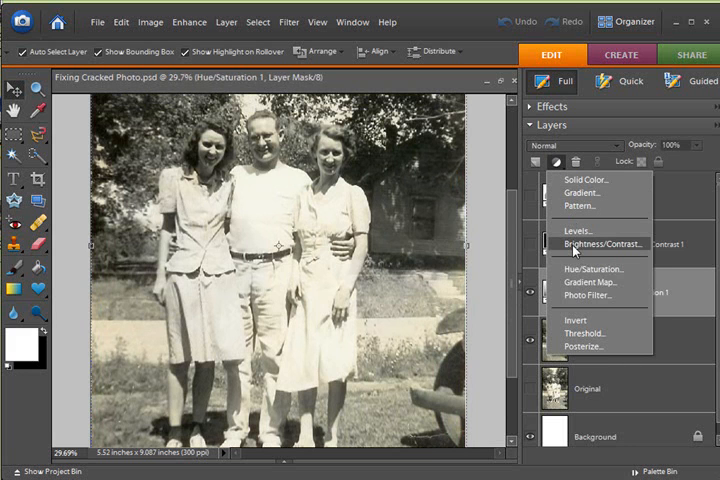
pyautogui.click(596, 243)
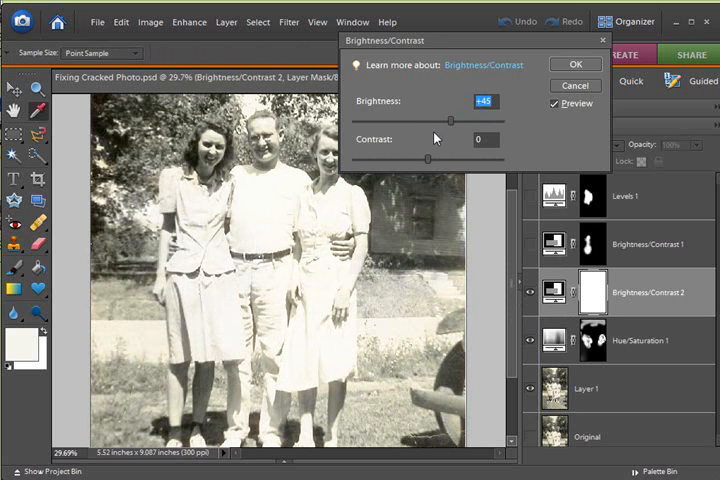
pyautogui.moveTo(411, 160); pyautogui.dragTo(449, 160)
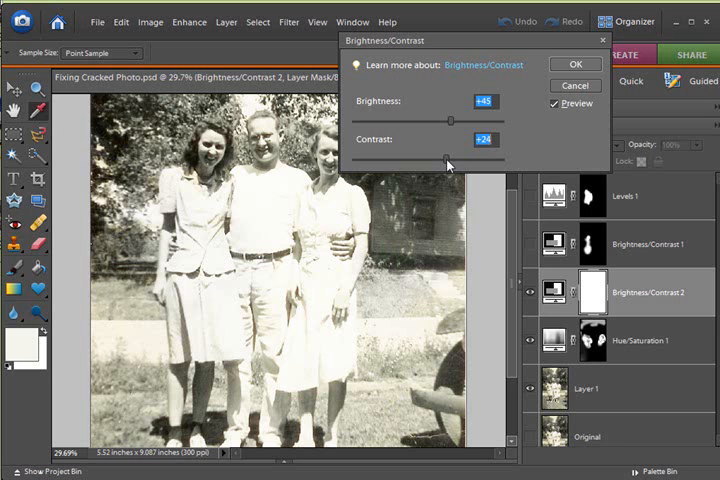
pyautogui.click(483, 101)
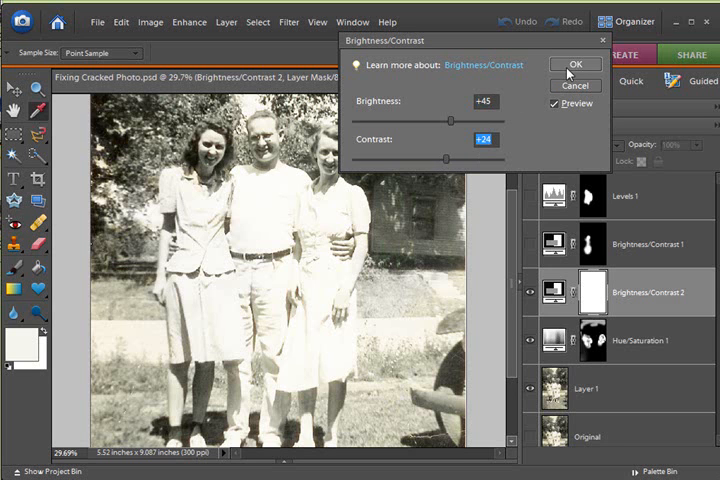
pyautogui.click(574, 64)
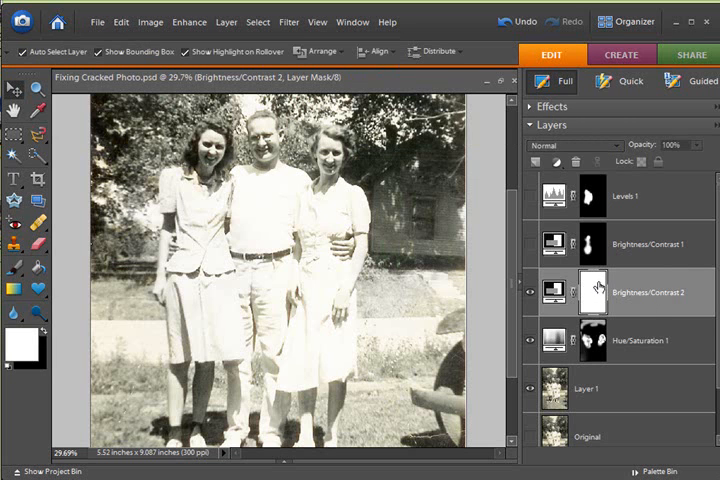
pyautogui.moveTo(589, 292)
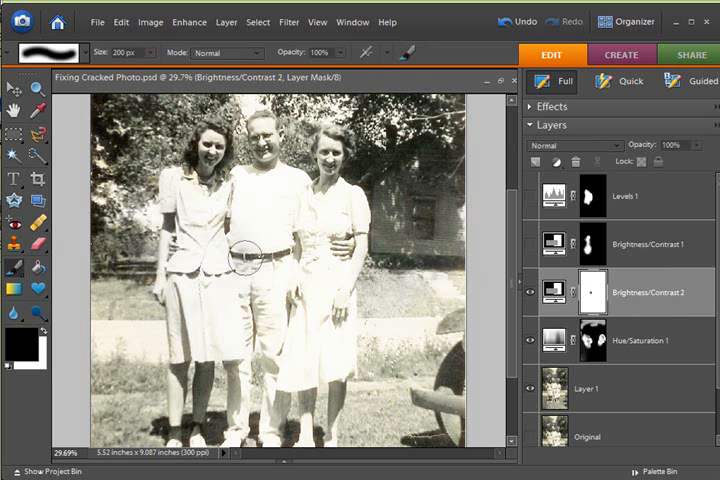
# Fill the Brightness/Contrast 2 mask with black using Paint Bucket, then swap to white
pyautogui.click(40, 270)
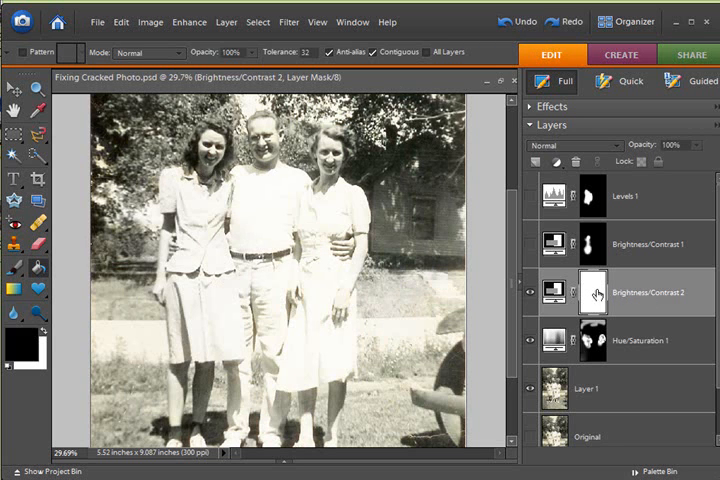
pyautogui.click(583, 292)
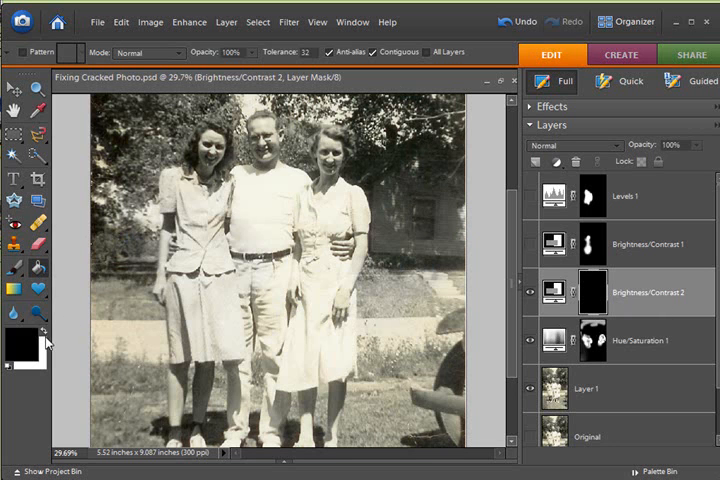
pyautogui.click(16, 271)
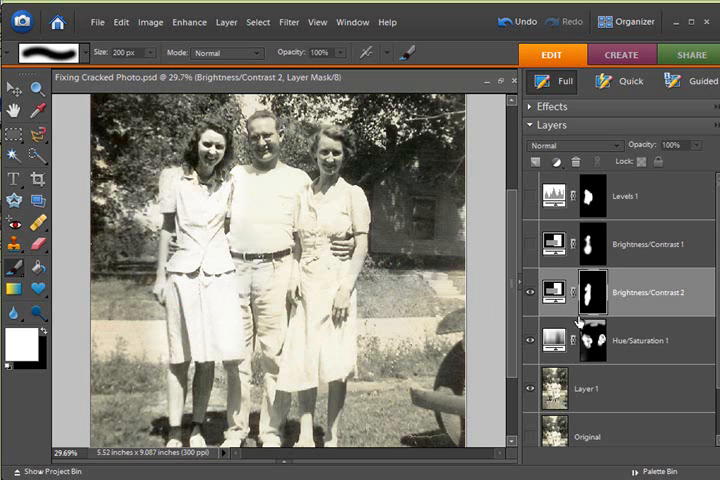
pyautogui.moveTo(583, 292)
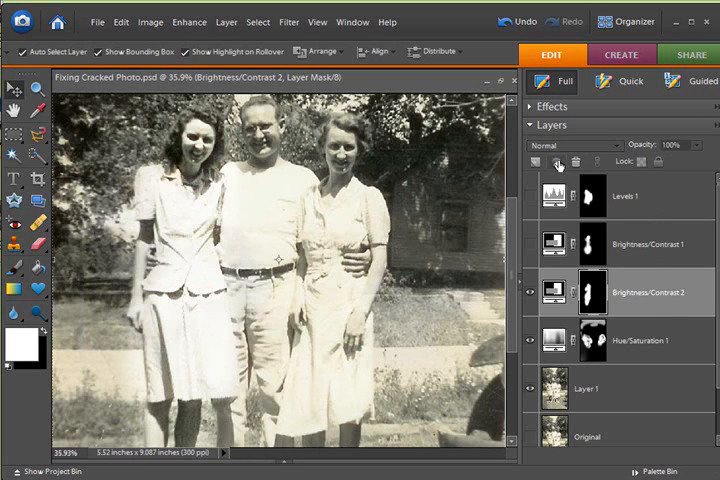
# Add a Levels 2 adjustment layer, accepting the default Levels settings
pyautogui.click(559, 163)
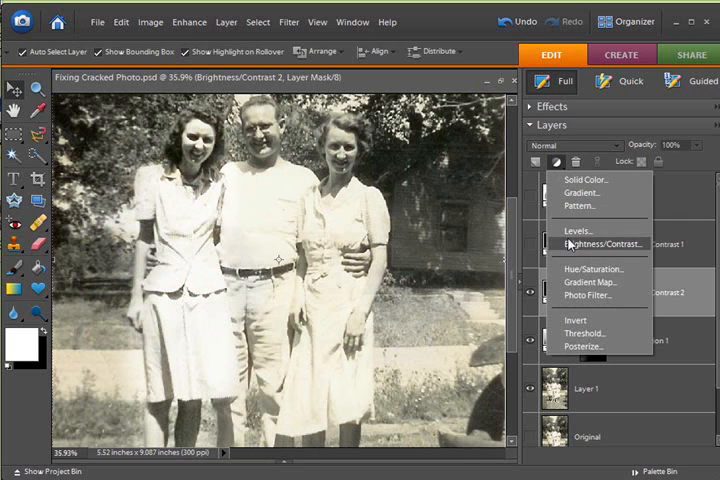
pyautogui.click(578, 231)
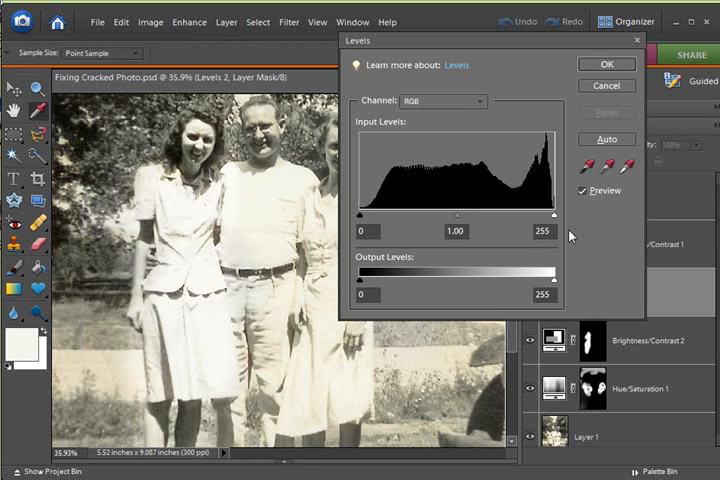
pyautogui.click(605, 64)
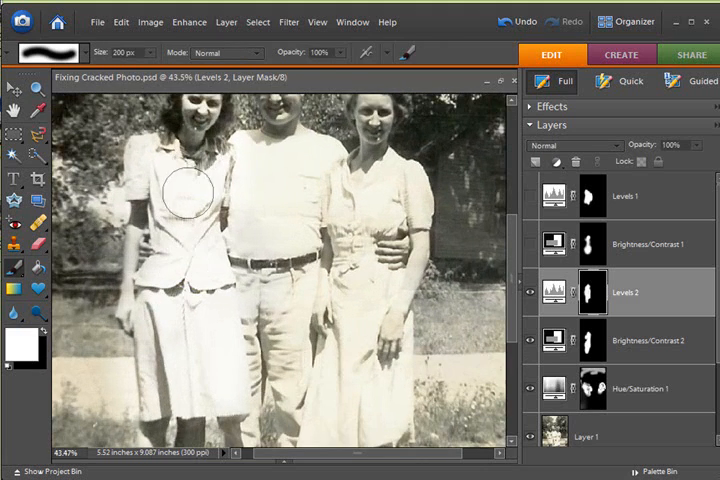
pyautogui.moveTo(480, 320)
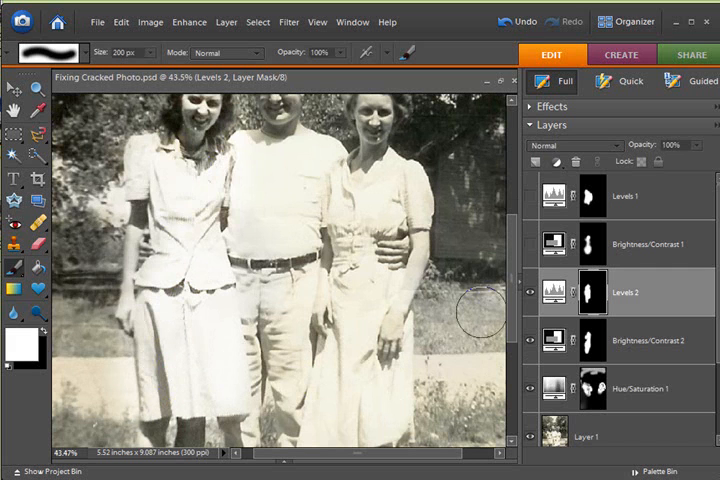
pyautogui.moveTo(550, 293)
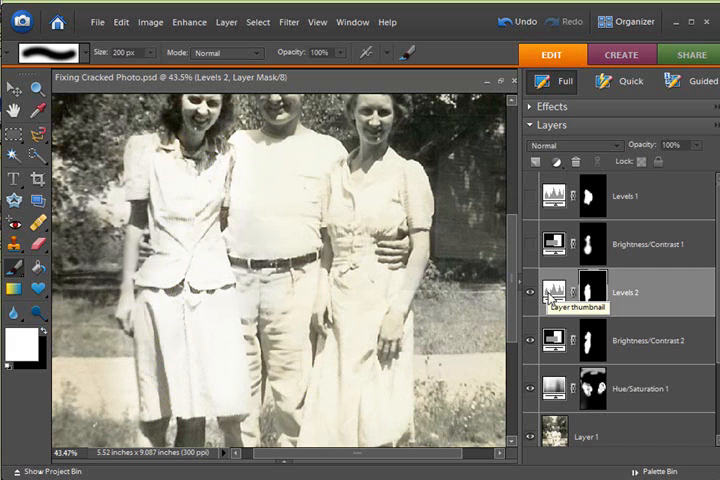
# Reopen Levels 2 settings and open the highlight target colour picker
pyautogui.doubleClick(552, 294)
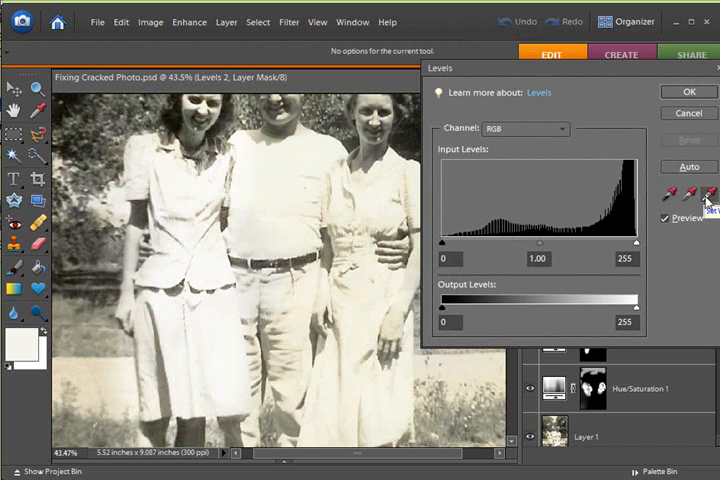
pyautogui.click(709, 195)
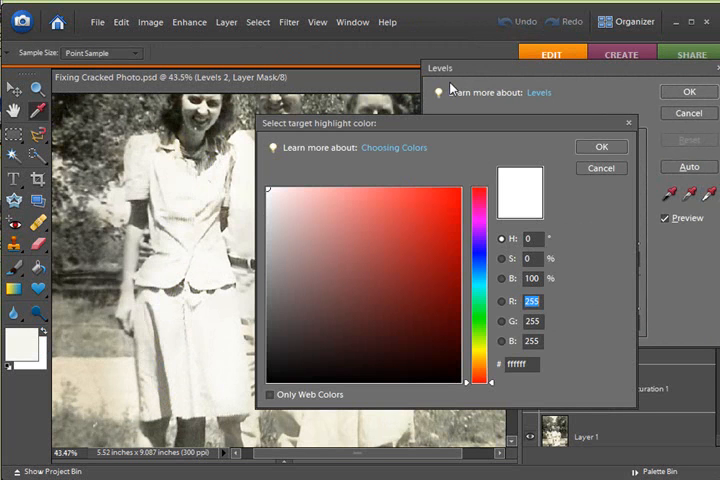
pyautogui.moveTo(428, 130)
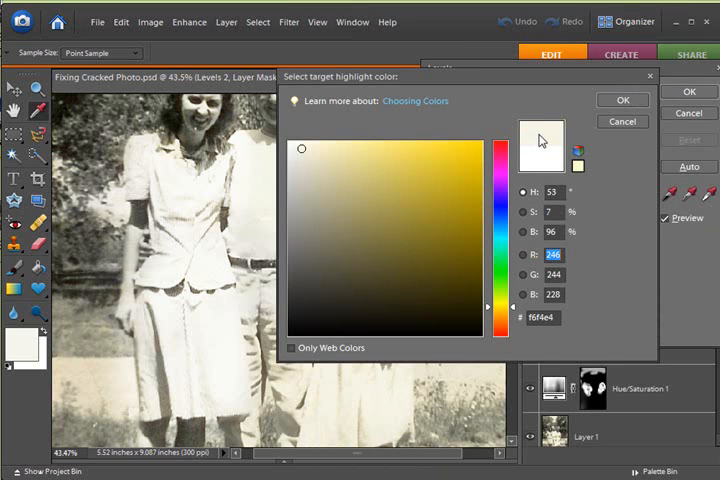
pyautogui.moveTo(553, 143)
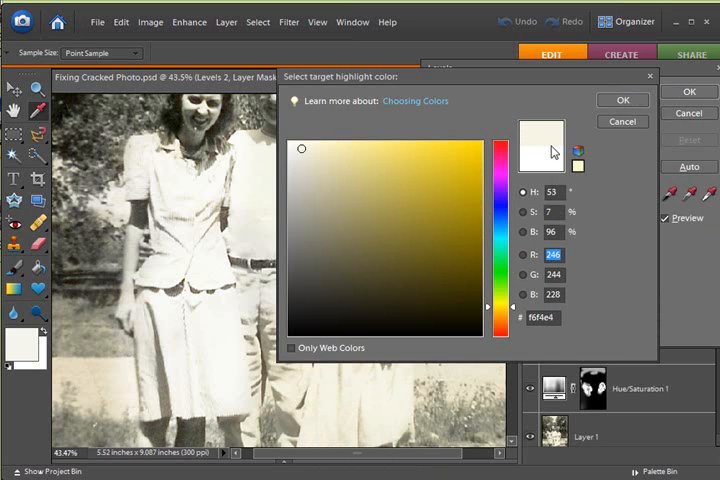
pyautogui.moveTo(552, 147)
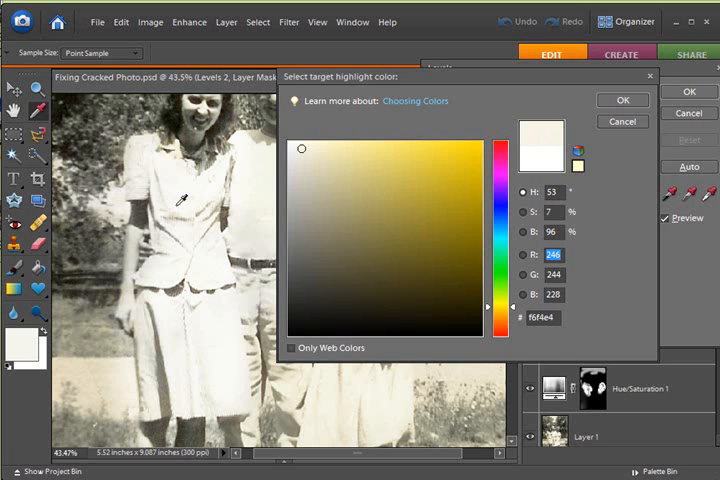
pyautogui.moveTo(469, 197)
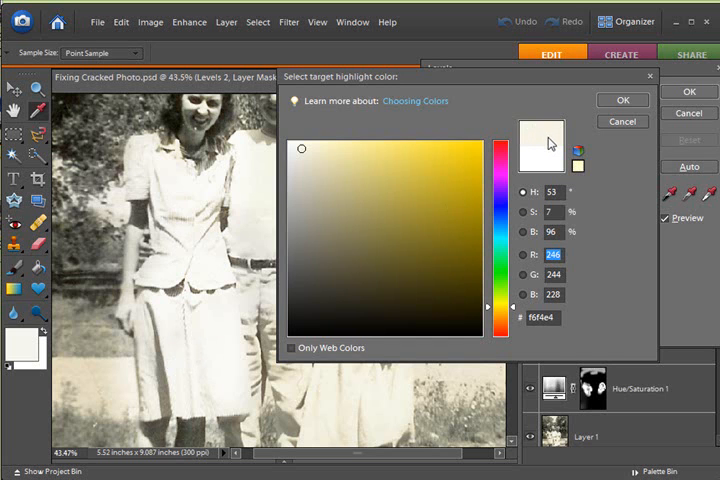
# Confirm cream f6f4e4 as the Levels highlight target colour
pyautogui.click(621, 99)
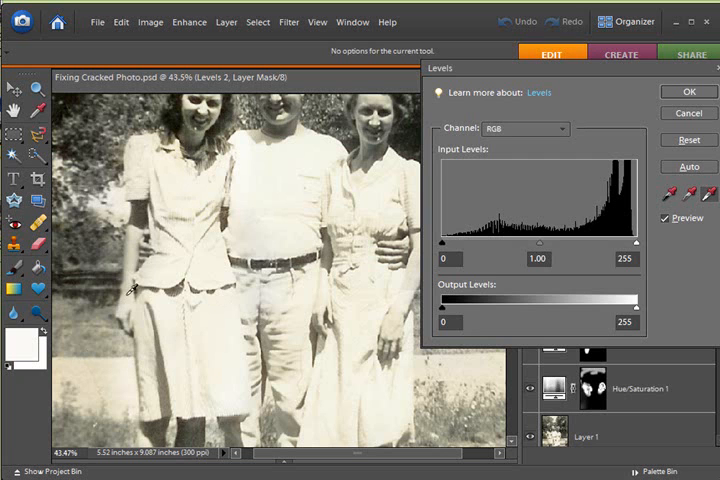
pyautogui.moveTo(210, 330)
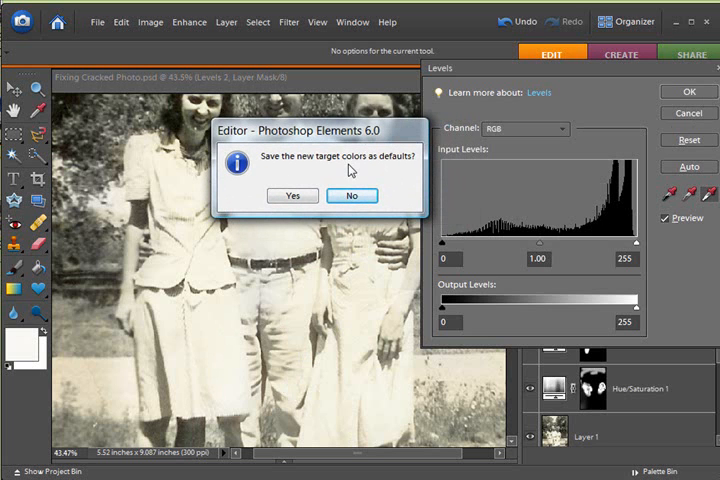
pyautogui.moveTo(349, 169)
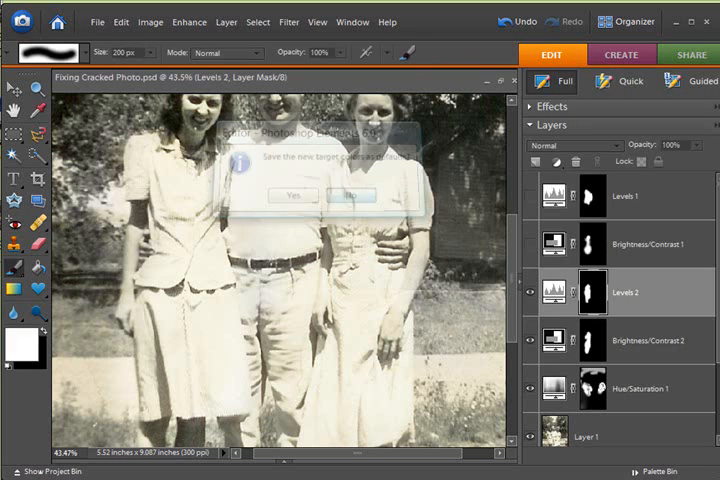
# Decline saving target colours as defaults, fit the photo on screen, and dismiss Levels
pyautogui.click(345, 195)
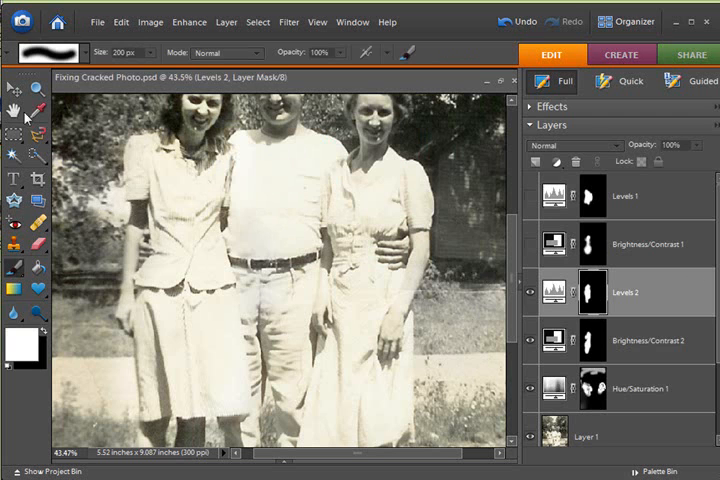
pyautogui.click(12, 97)
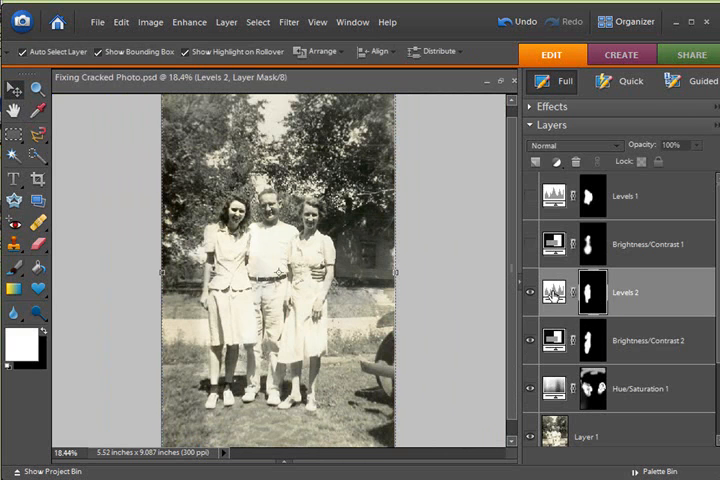
pyautogui.moveTo(554, 291)
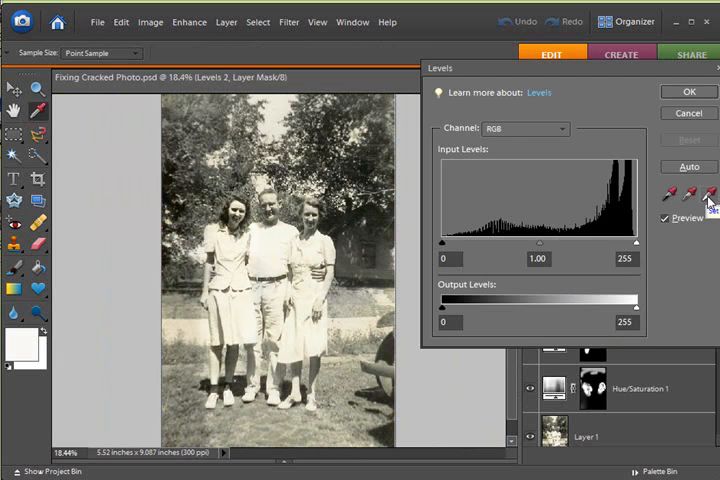
pyautogui.click(687, 91)
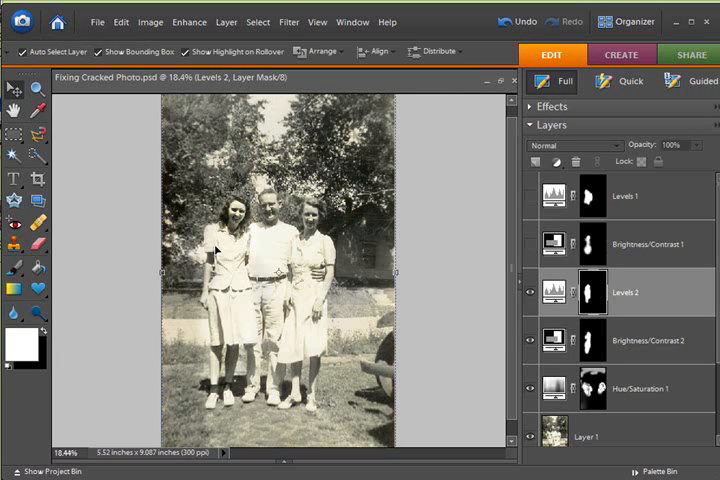
pyautogui.moveTo(360, 310)
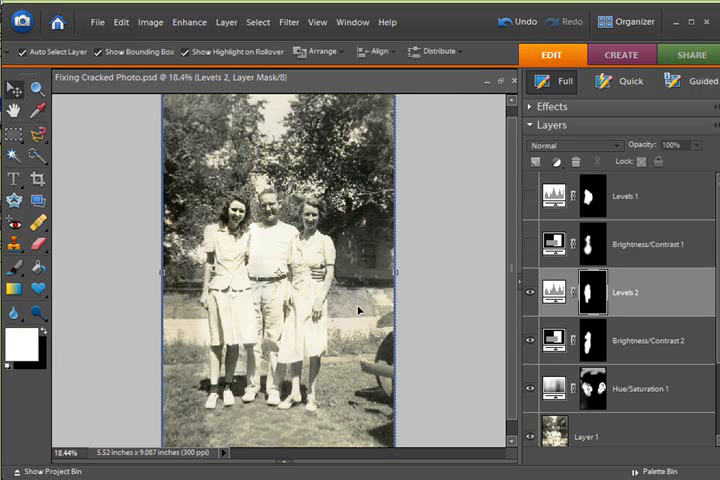
pyautogui.moveTo(430, 349)
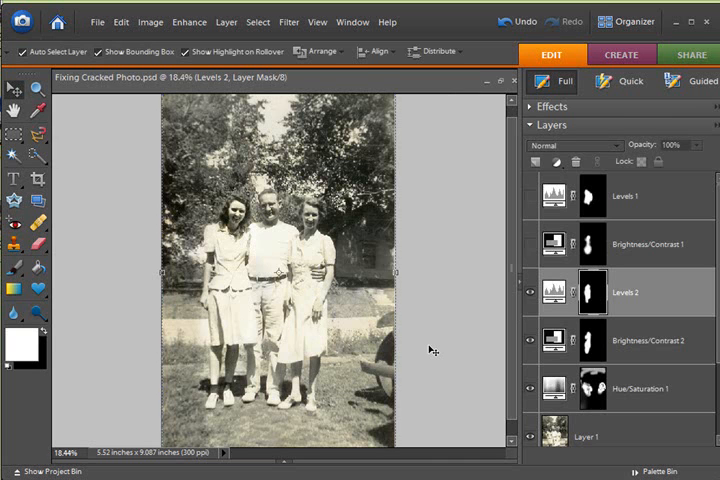